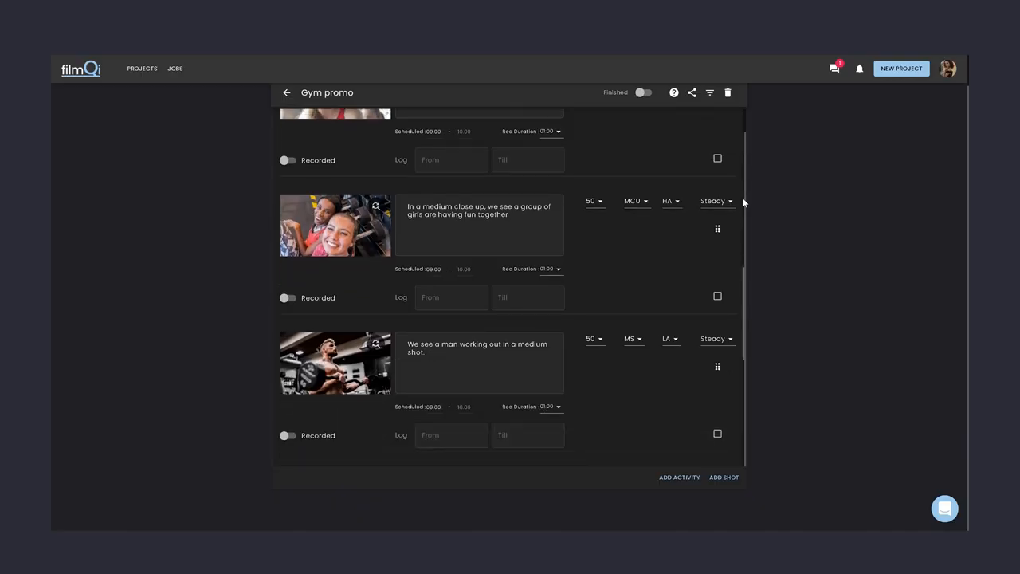
Scroll through the Gym Promo shot list and begin searching for a gym studio image.
scroll(down, 3)
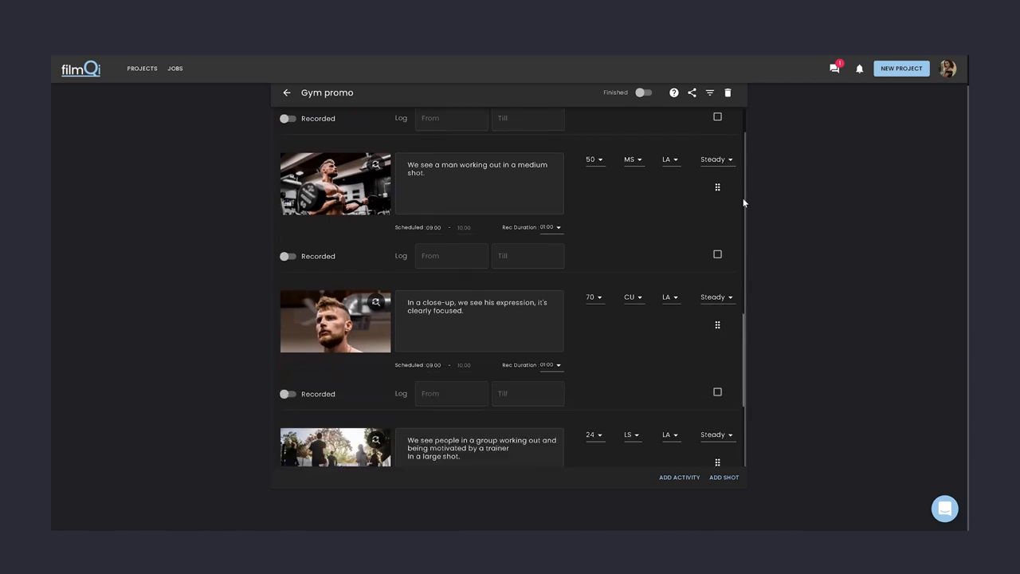
scroll(down, 3)
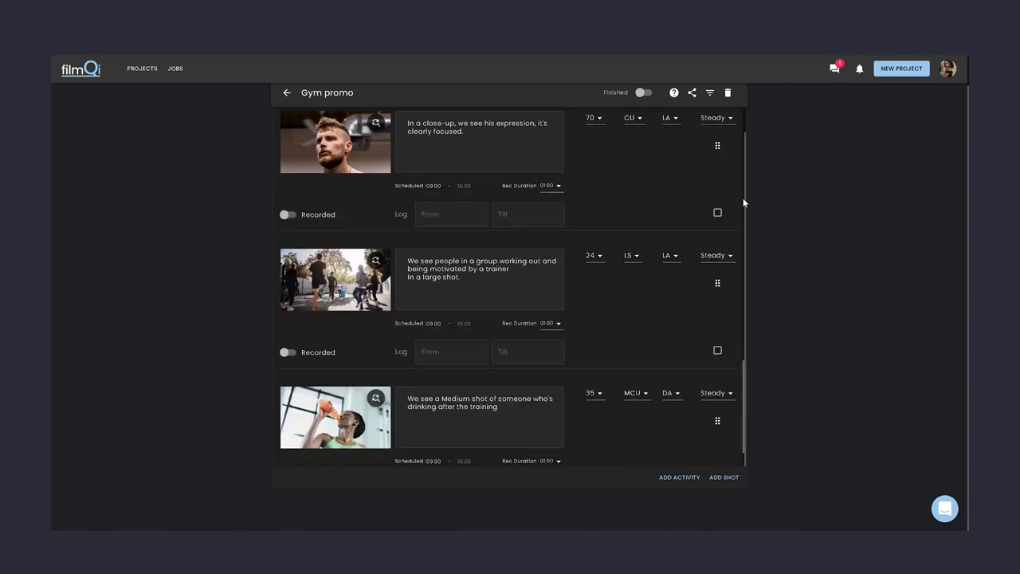
scroll(down, 3)
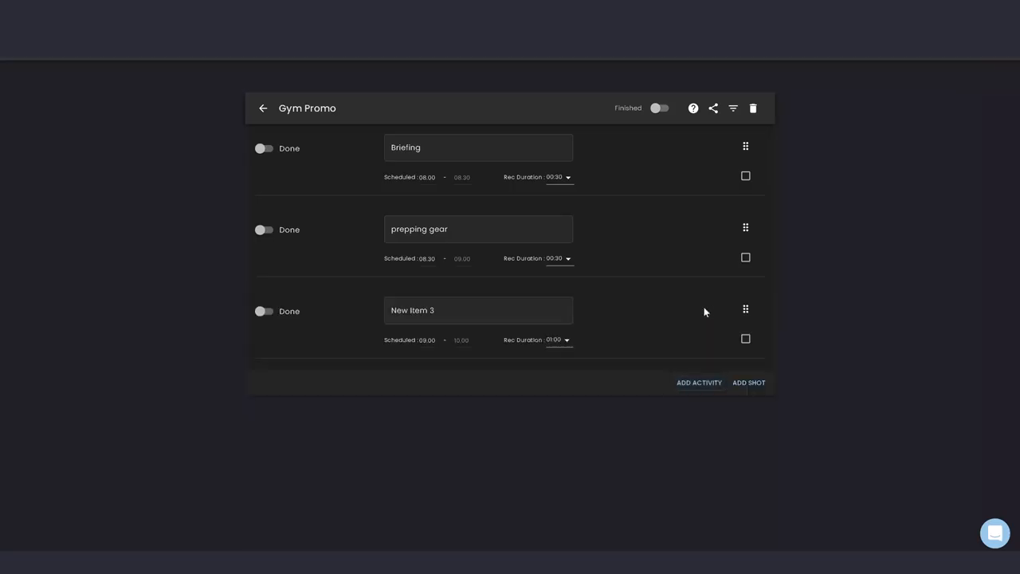
text(Lun)
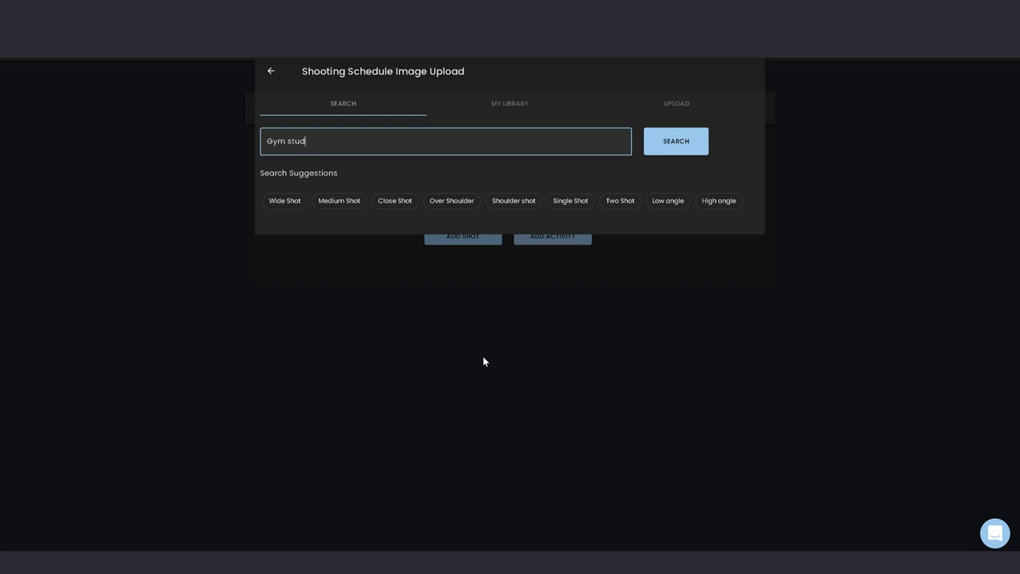
Pick the gym hall photo and set its lens to 24, shot size LS and angle EL.
click(675, 141)
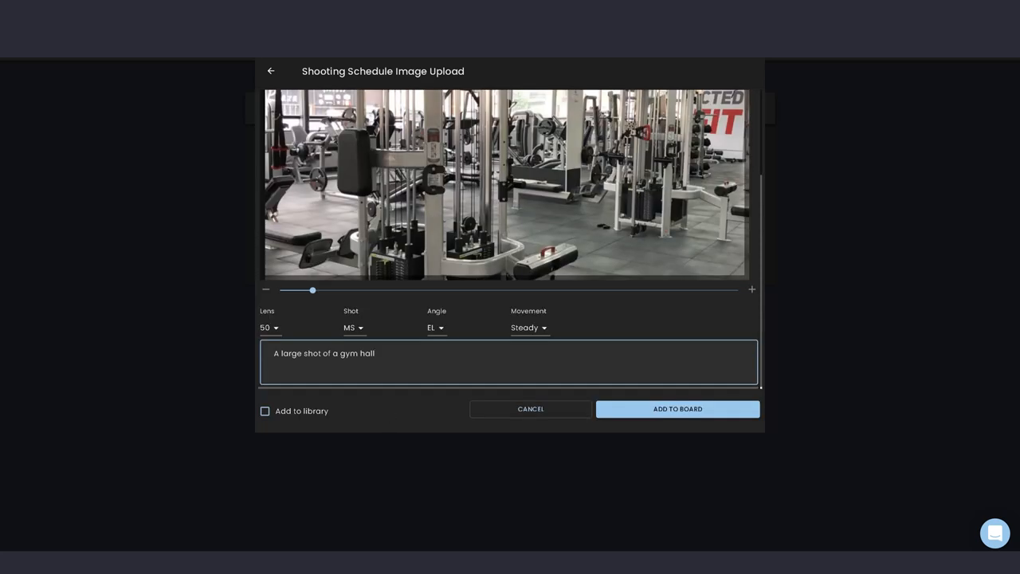
click(269, 327)
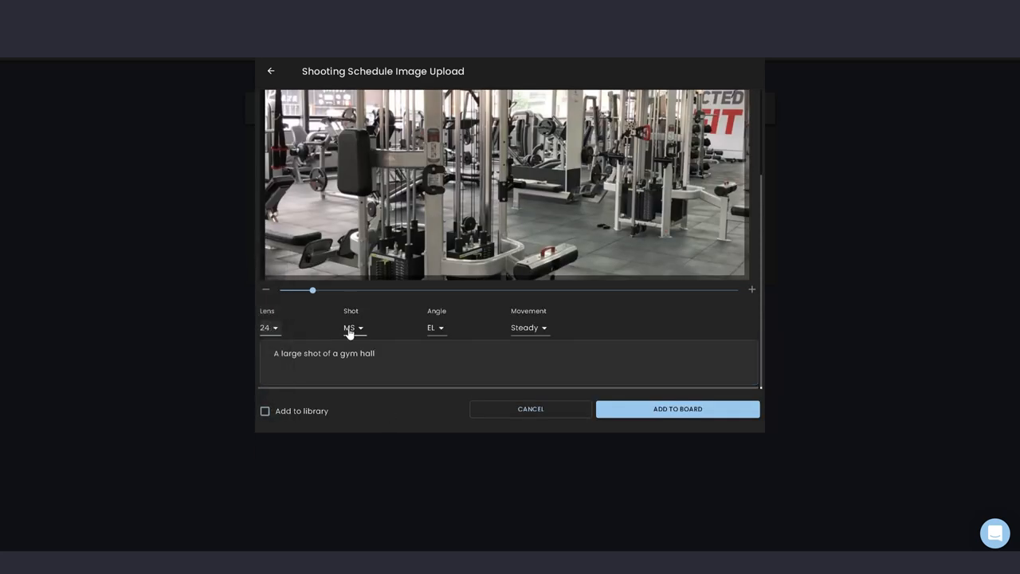
click(353, 328)
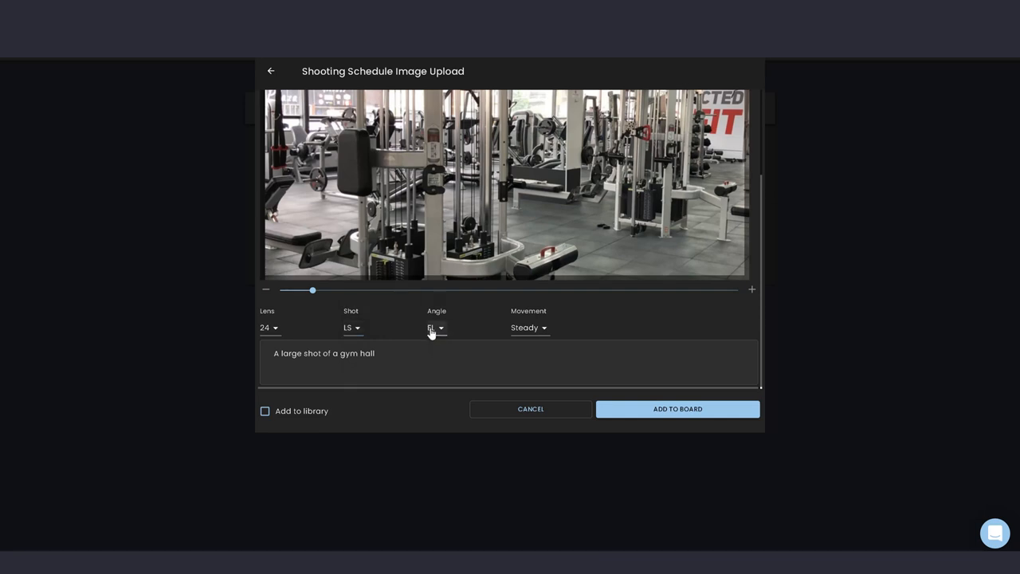
click(529, 327)
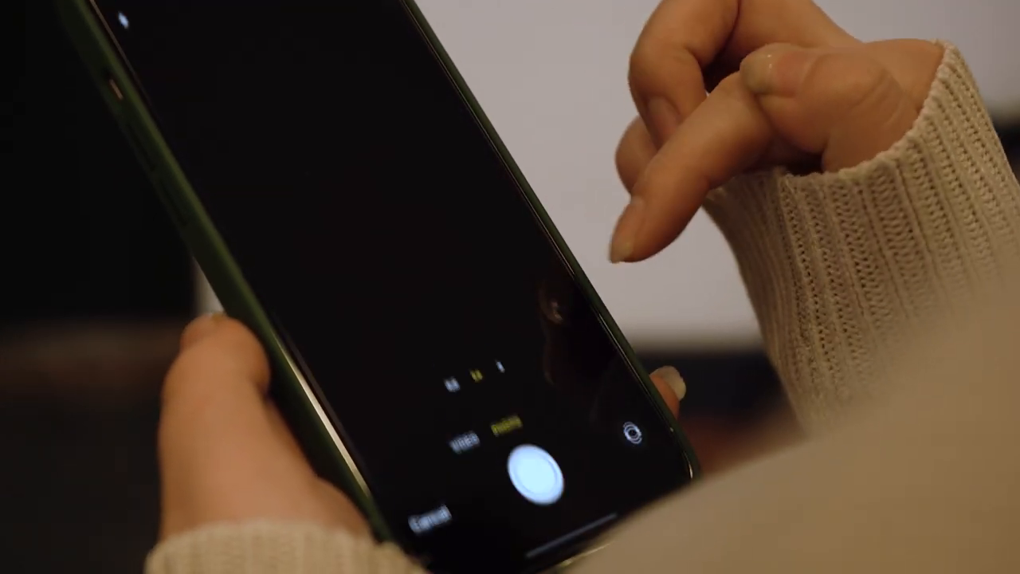
Allow main-link holders to view and edit the shooting schedule and copy the link.
click(530, 470)
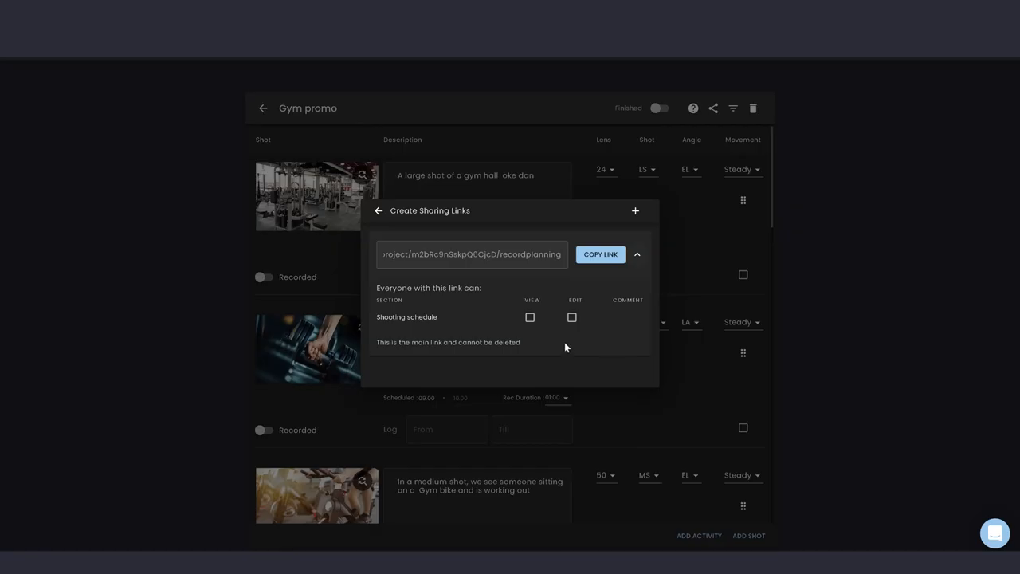
click(572, 317)
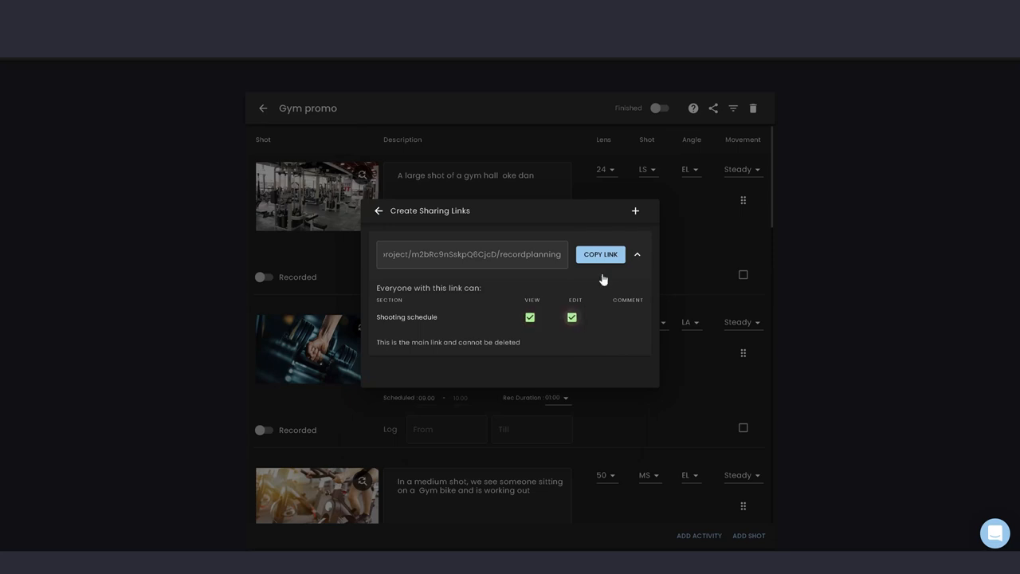
click(378, 210)
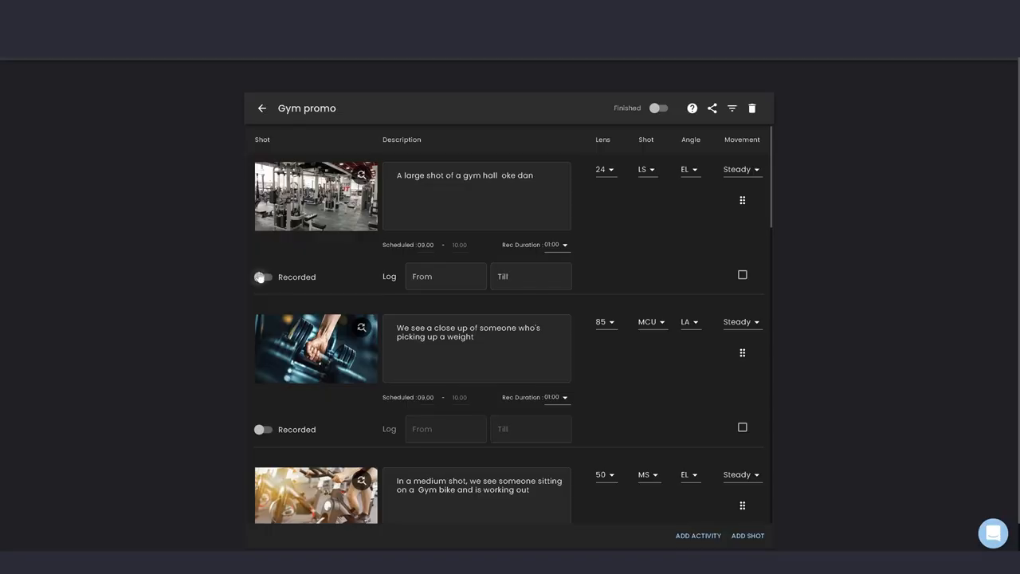
Mark the gym hall shot recorded and log its clip range from C001 till C0014.
click(264, 277)
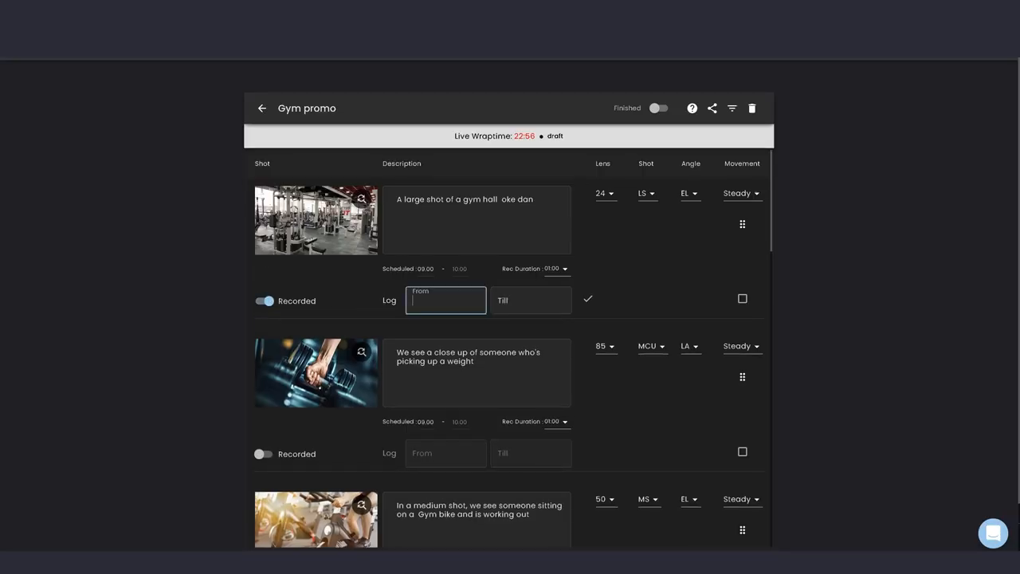
text(C001)
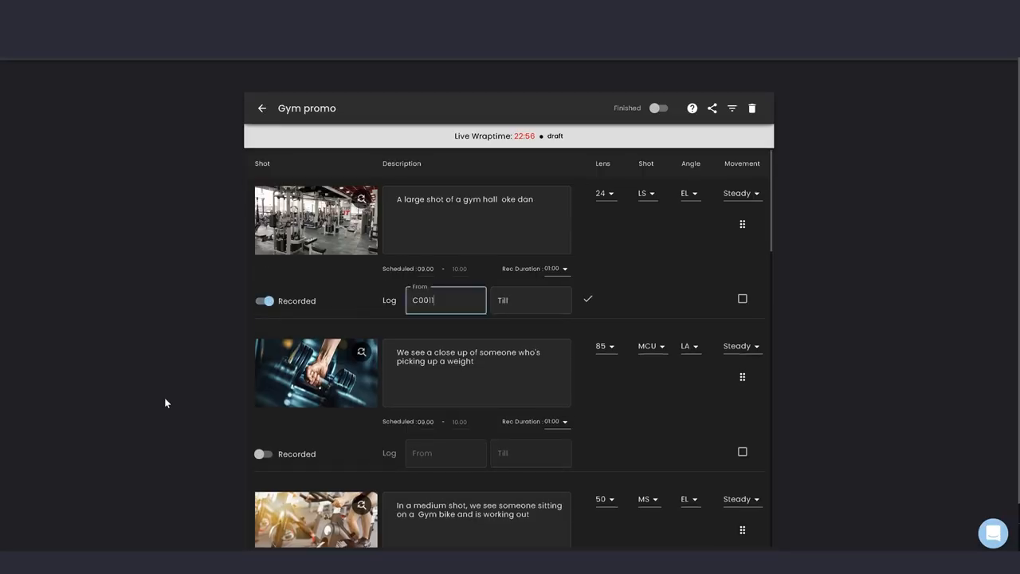
click(531, 300)
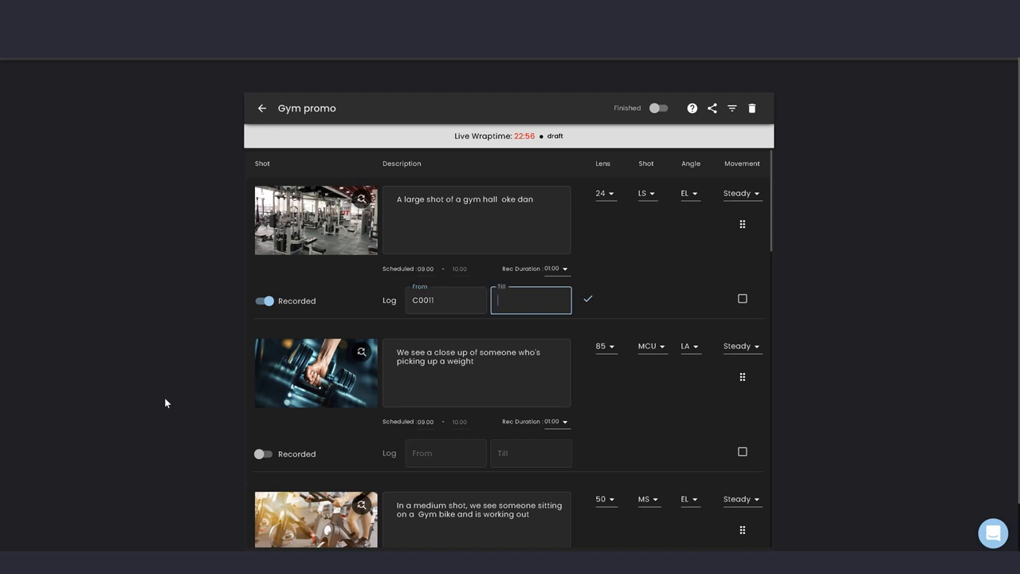
text(C0014)
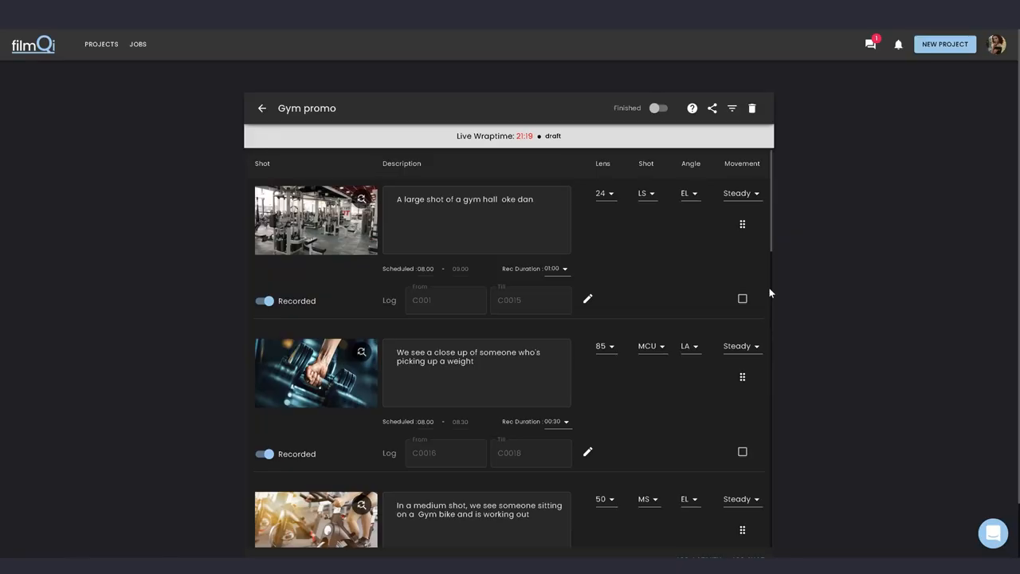
scroll(down, 3)
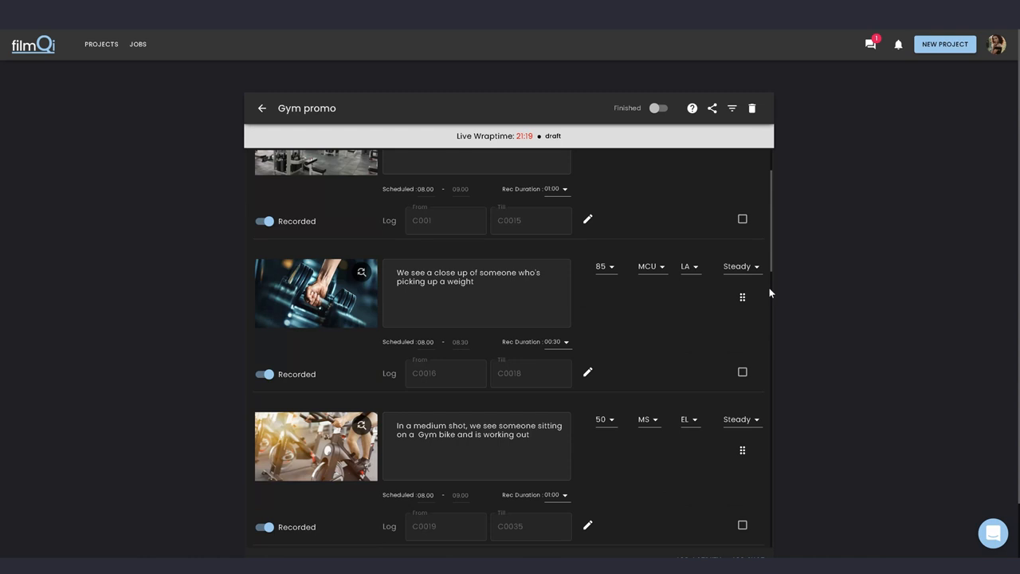
scroll(down, 3)
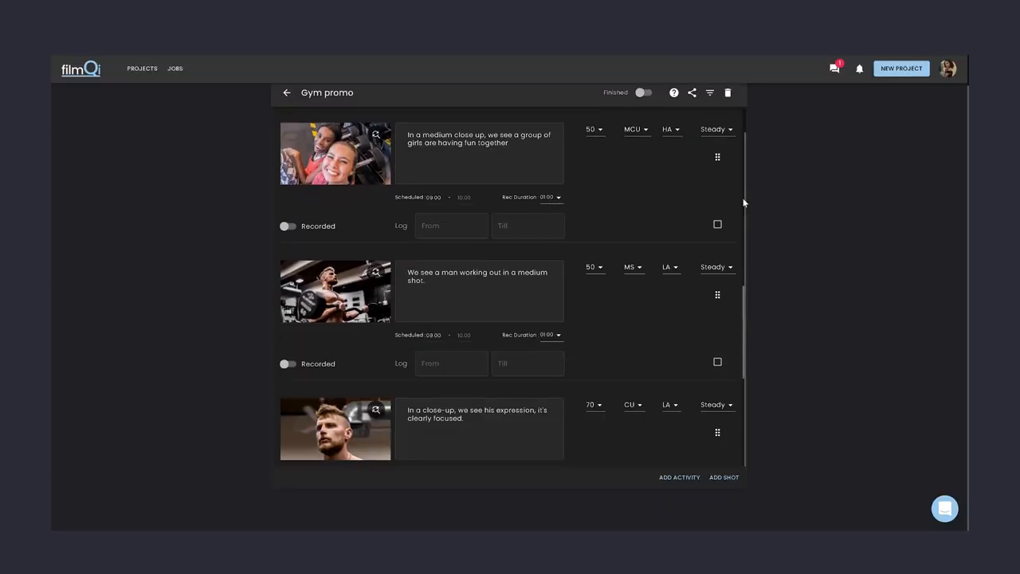
scroll(down, 3)
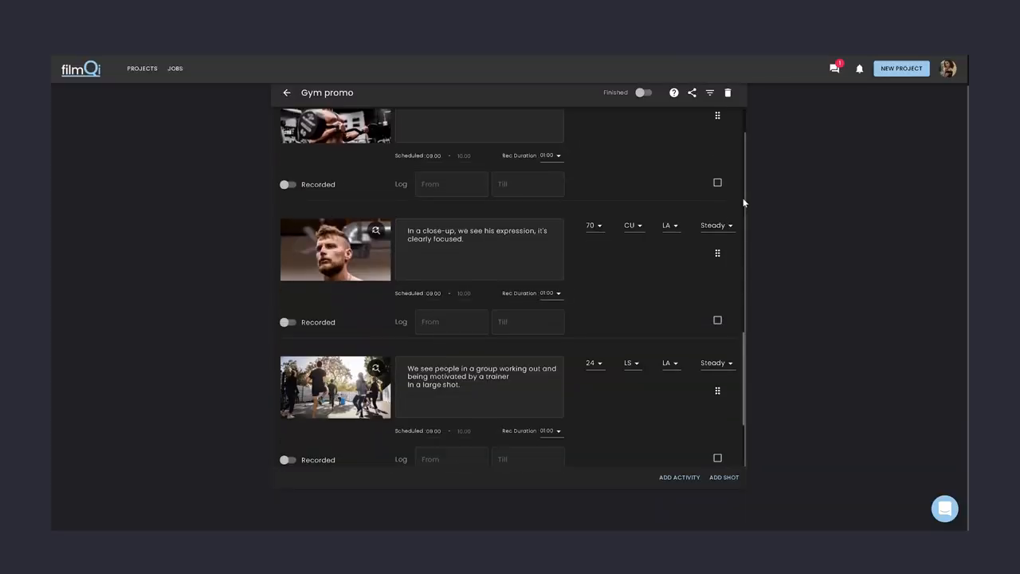
scroll(down, 3)
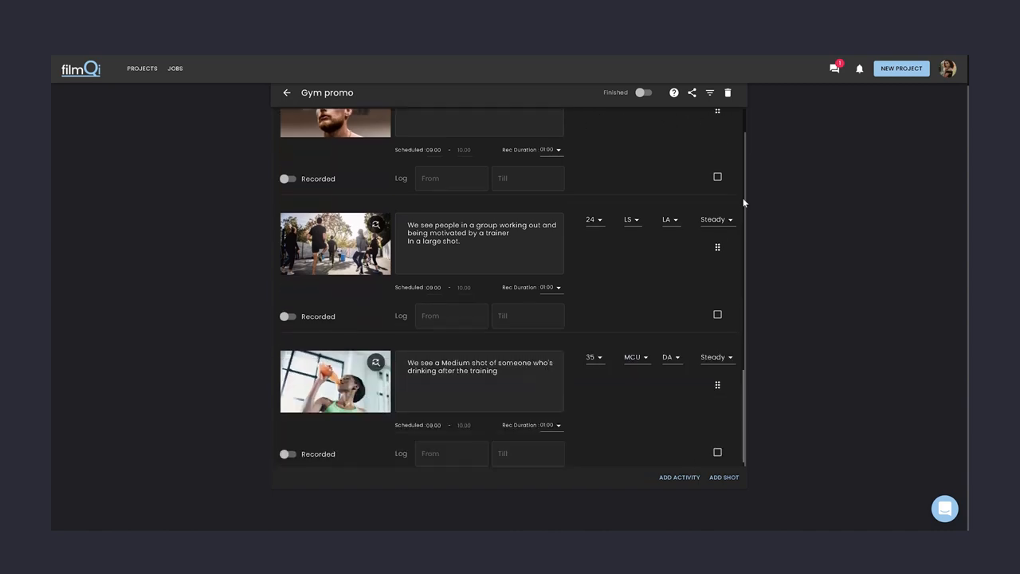